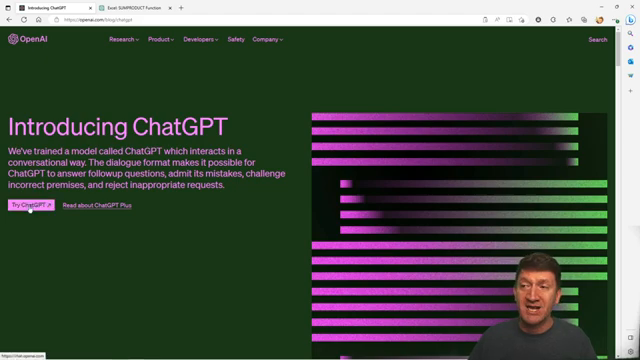
Open the ChatGPT chat with Try ChatGPT on the introduction page.
left_click(27, 234)
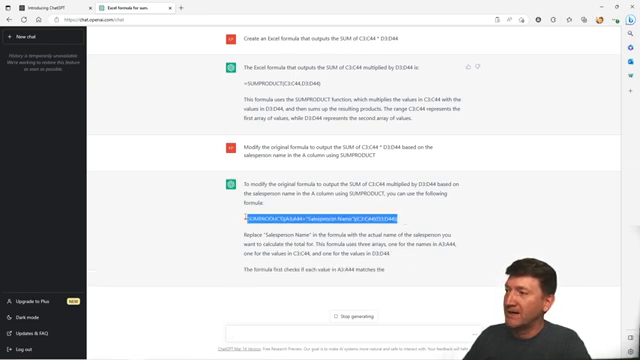
Scroll down to ChatGPT's per-salesperson SUMPRODUCT formula.
scroll("down", 3)
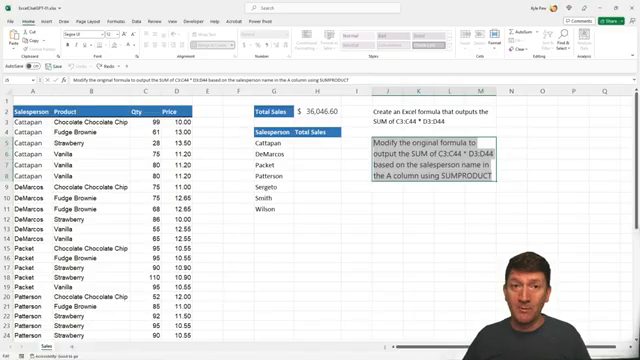
Enter =SUMPRODUCT((A3:A44="Salesperson Name")*(C3:C44)*(D3:D44)) in H5.
type("=SUMPRODUCT((A3:A44=\"Salesperson Name\")*(C3:C44)*(D3:D44")
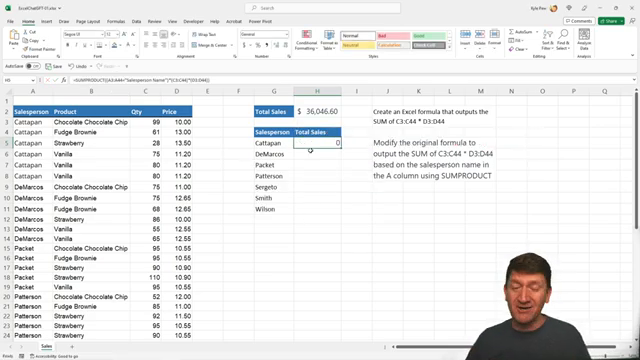
type("=SUMPRODUCT((A3:A44=\"Salesperson Name\")*(C3:C44)*(D3:D44)")
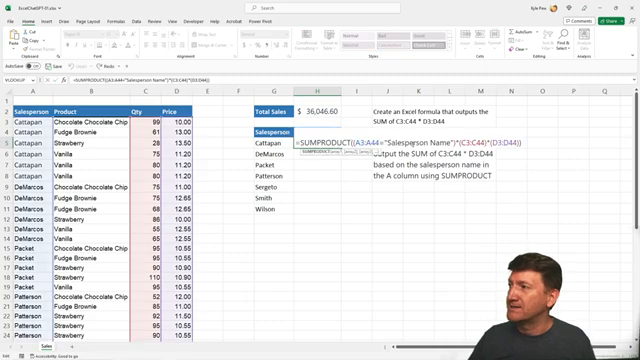